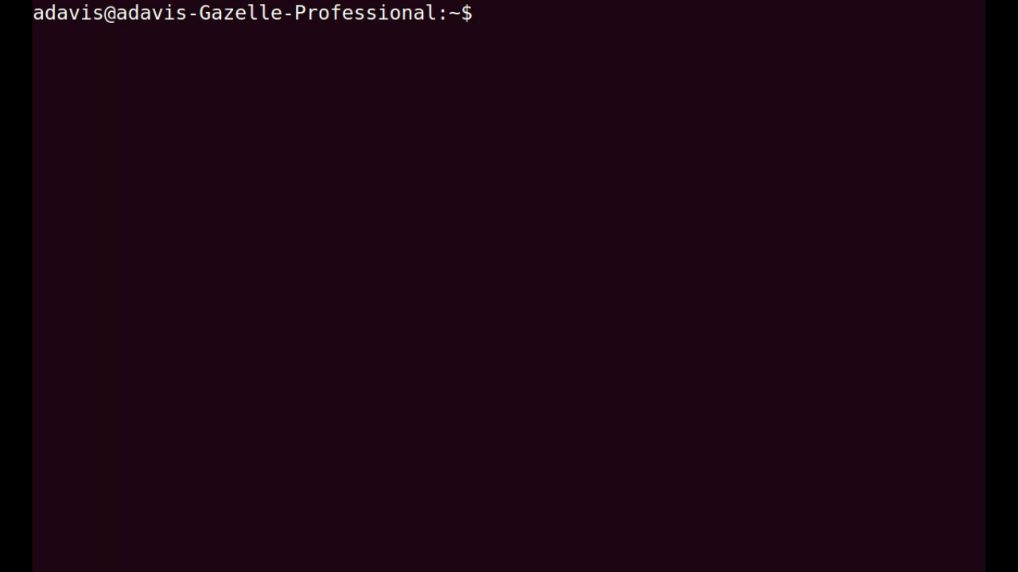
Run 'sudo apt-get install groovy' with the sudo password; apt reports Groovy already newest
{"action": "type", "text": "ap"}
{"action": "type", "text": "sudo"}
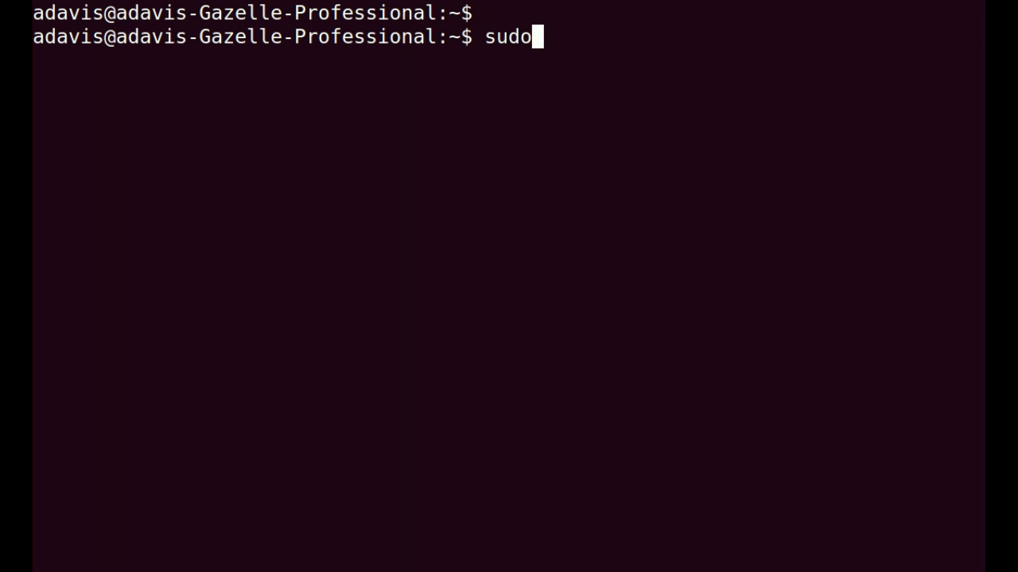
{"action": "type", "text": "apt-get install"}
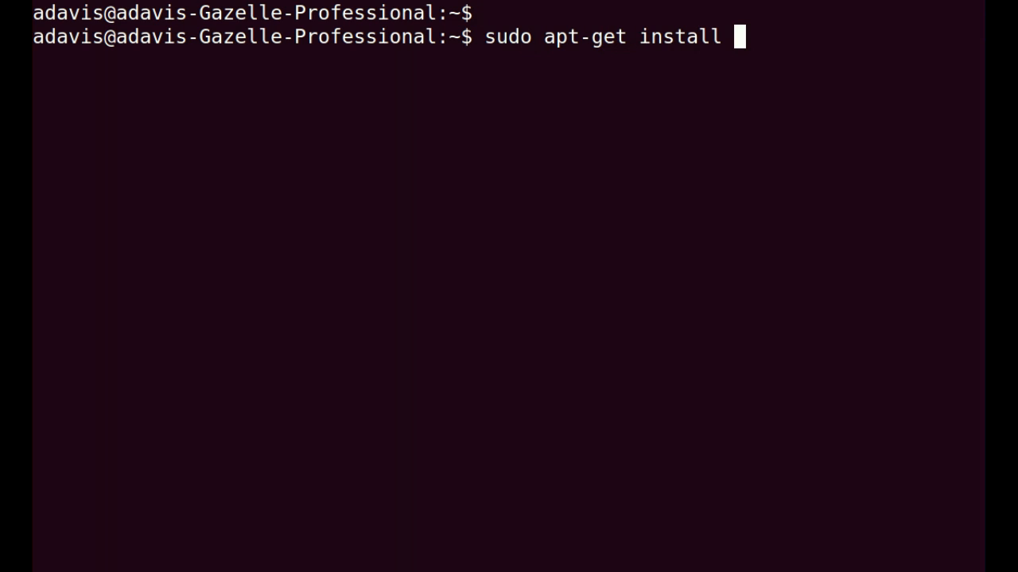
{"action": "type", "text": "groovy"}
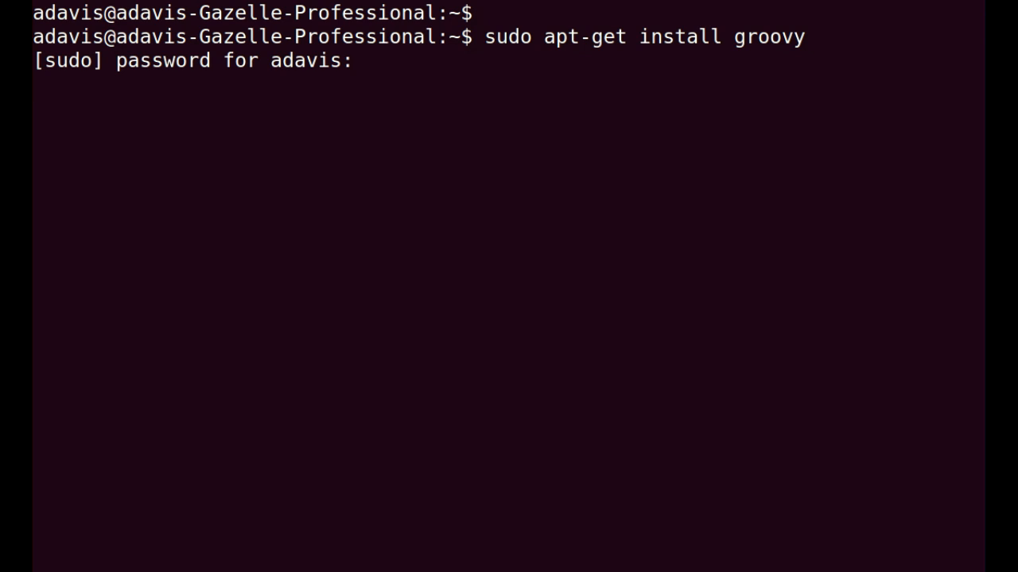
{"action": "key", "text": "Return"}
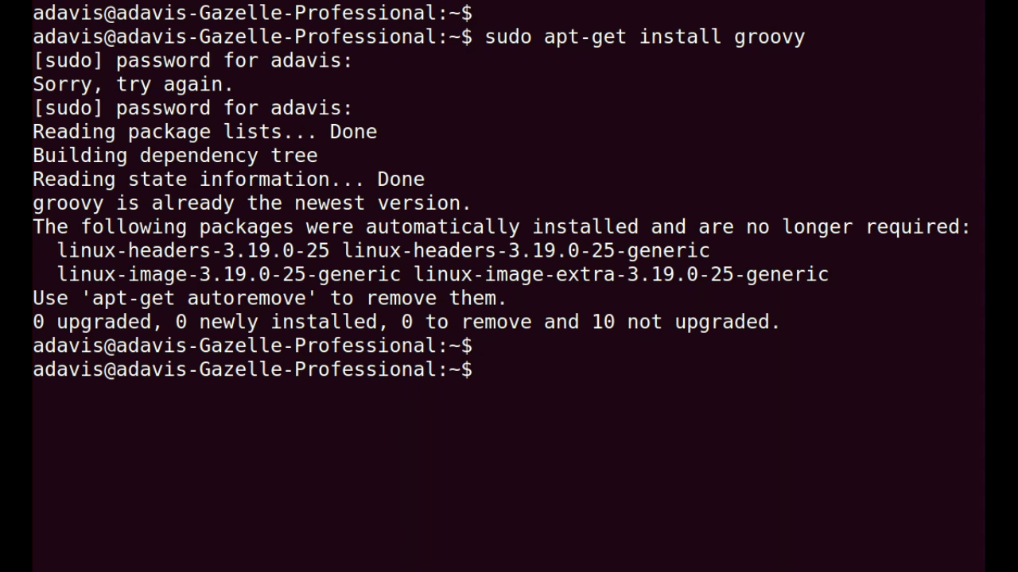
{"action": "type", "text": "sdk"}
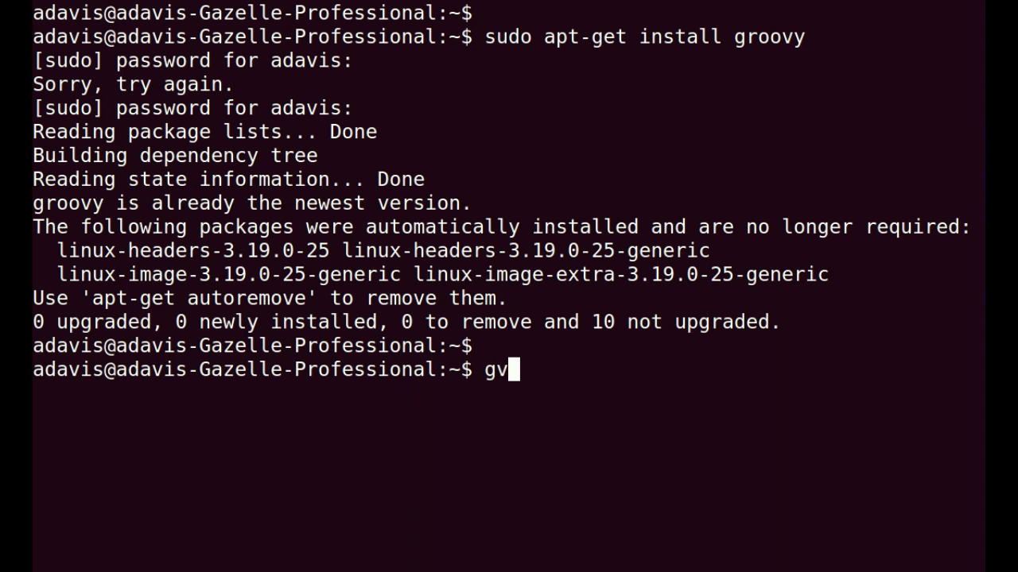
Try 'gvm' and 'sdkman', run 'sdk' to show SDKMAN help, and answer 'n' to the upgrade
{"action": "type", "text": "m"}
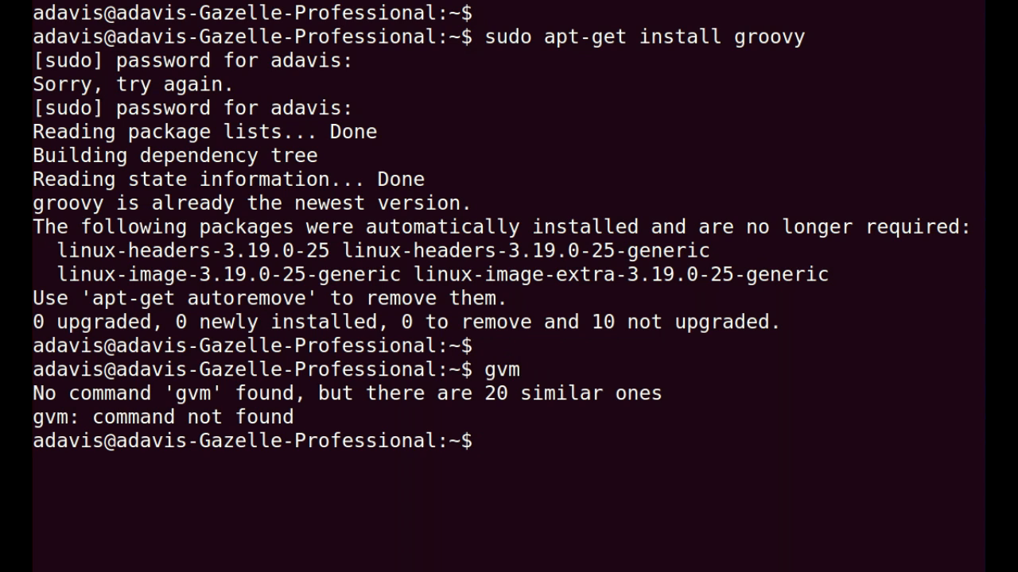
{"action": "type", "text": "sdkman_"}
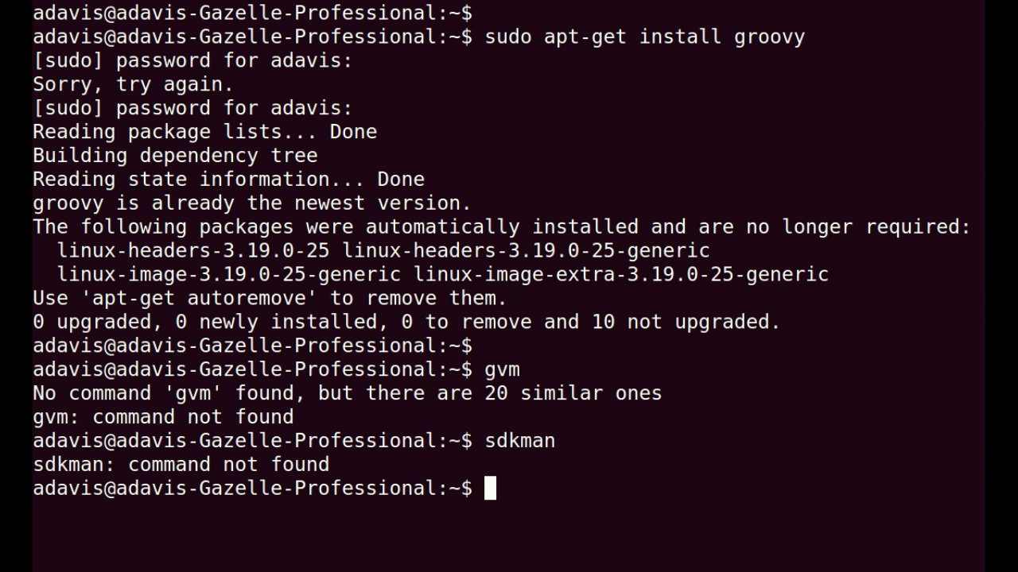
{"action": "key", "text": "Return"}
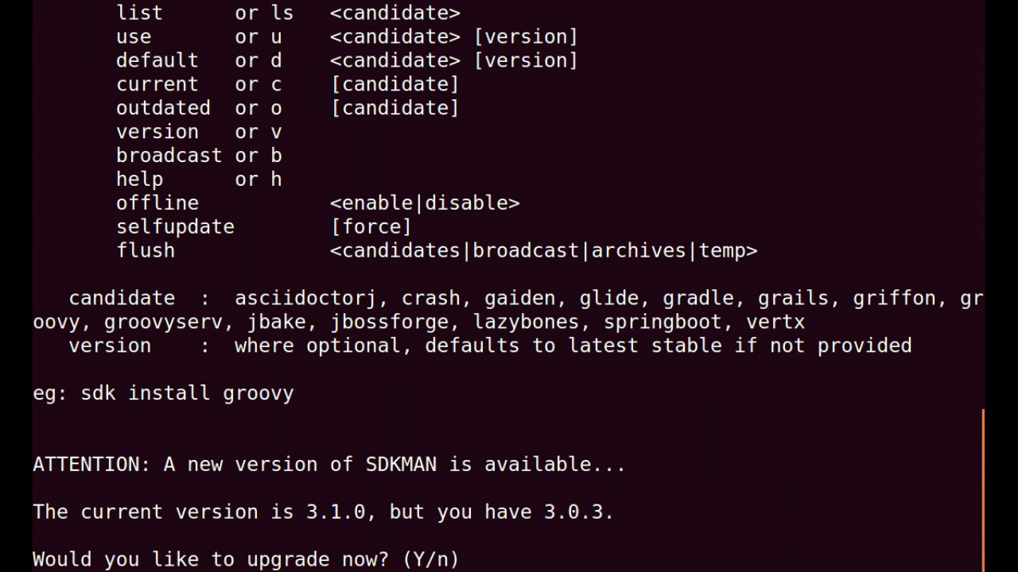
{"action": "type", "text": "n"}
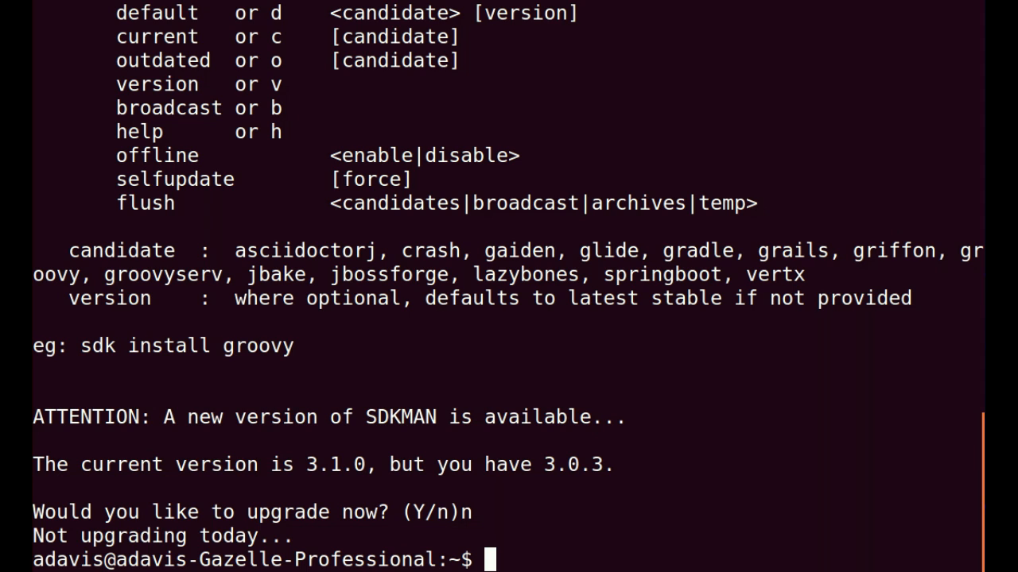
Run 'sdk install groovy' to get 2.4.5 and decline setting it as default
{"action": "type", "text": "sdk inst"}
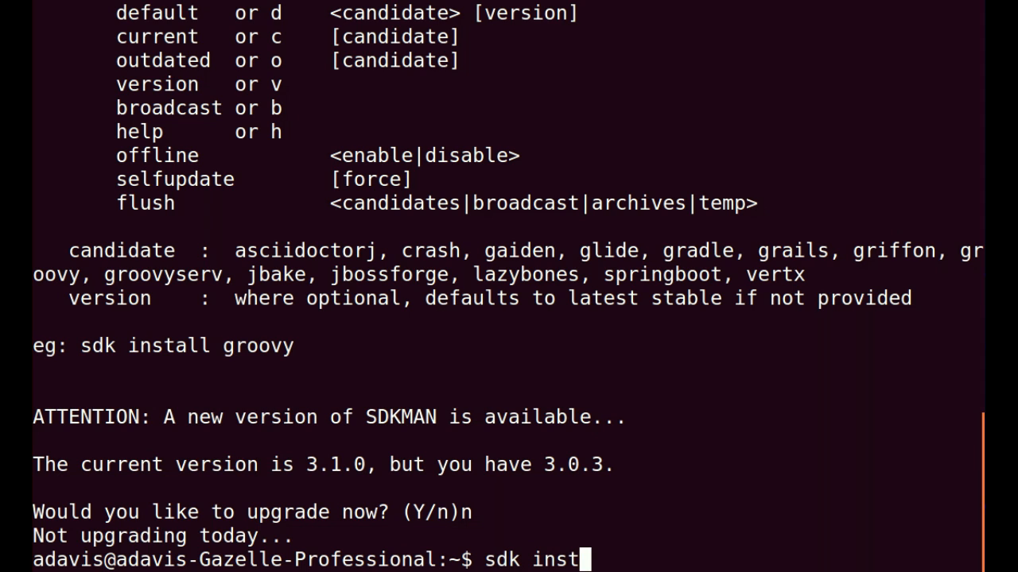
{"action": "type", "text": "all gr"}
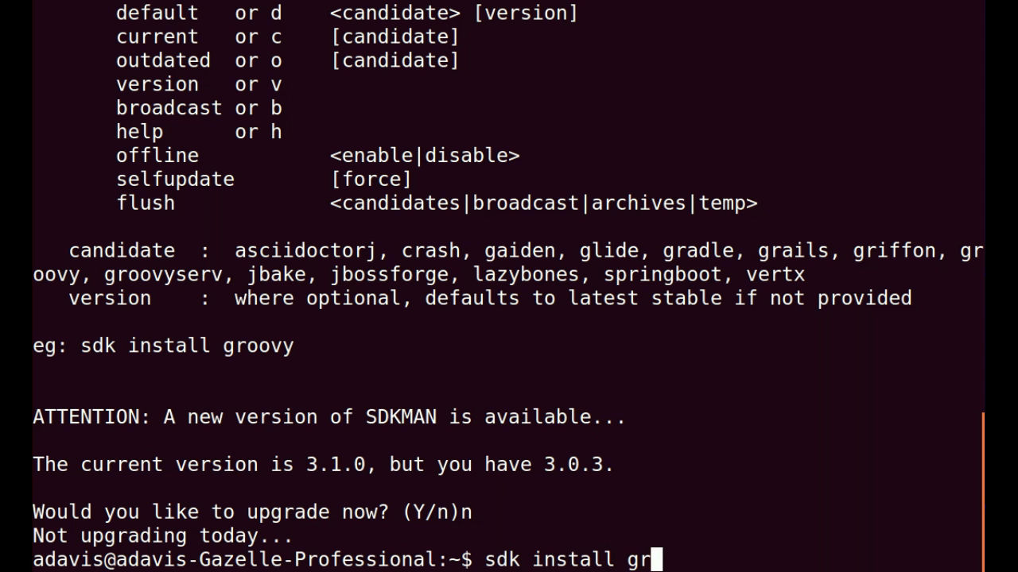
{"action": "type", "text": "oovy"}
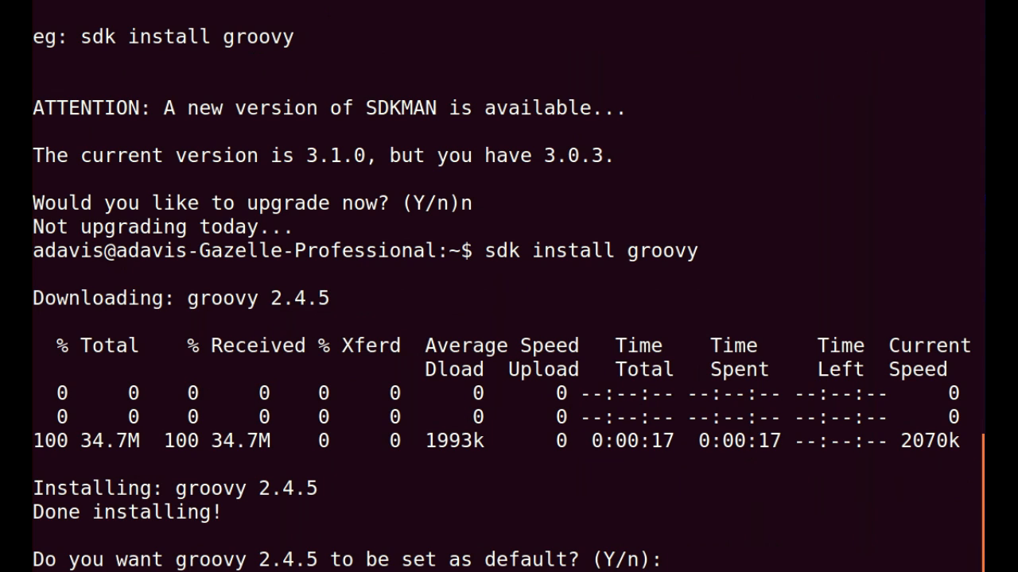
{"action": "type", "text": "sdk li"}
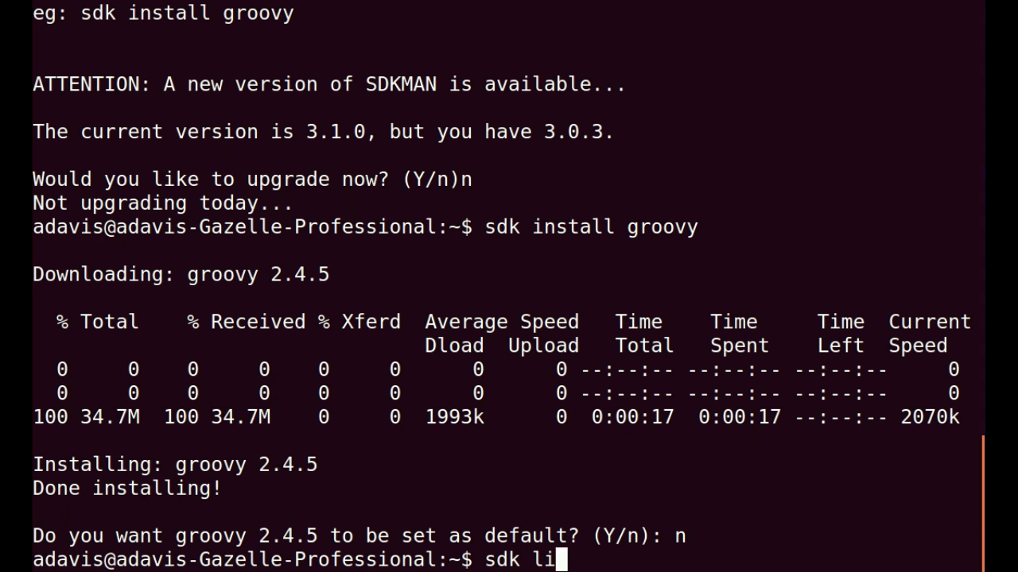
Run 'sdk list groovy' showing 2.4.5, 2.4.4, 2.3.9 and 2.2.2 marked installed
{"action": "type", "text": "st g"}
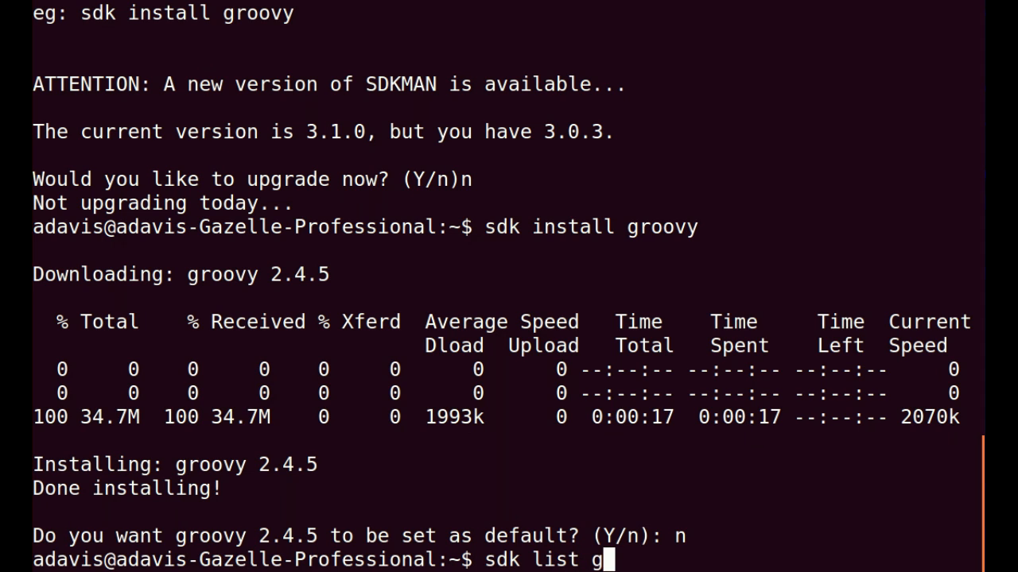
{"action": "type", "text": "roovy"}
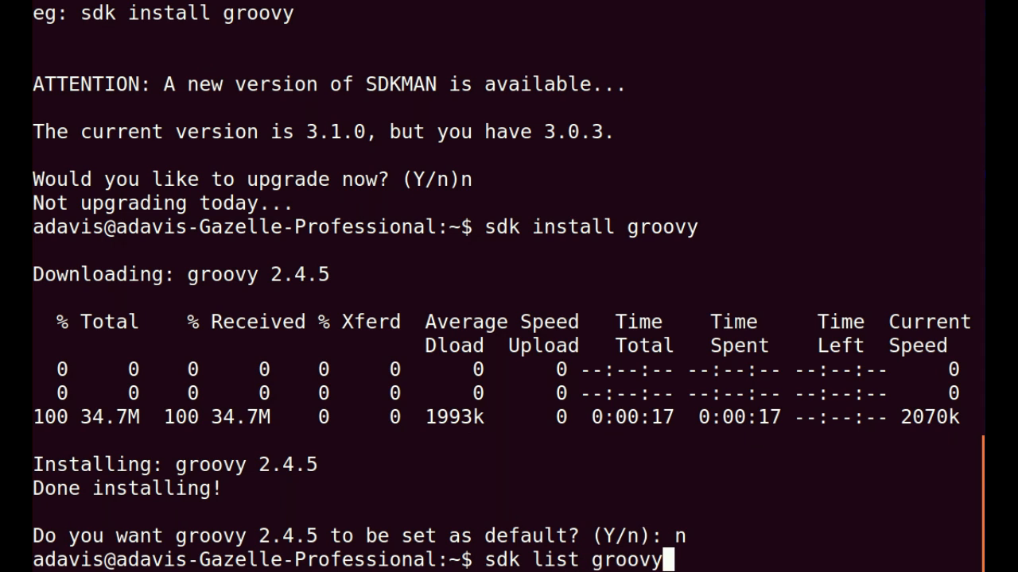
{"action": "key", "text": "enter"}
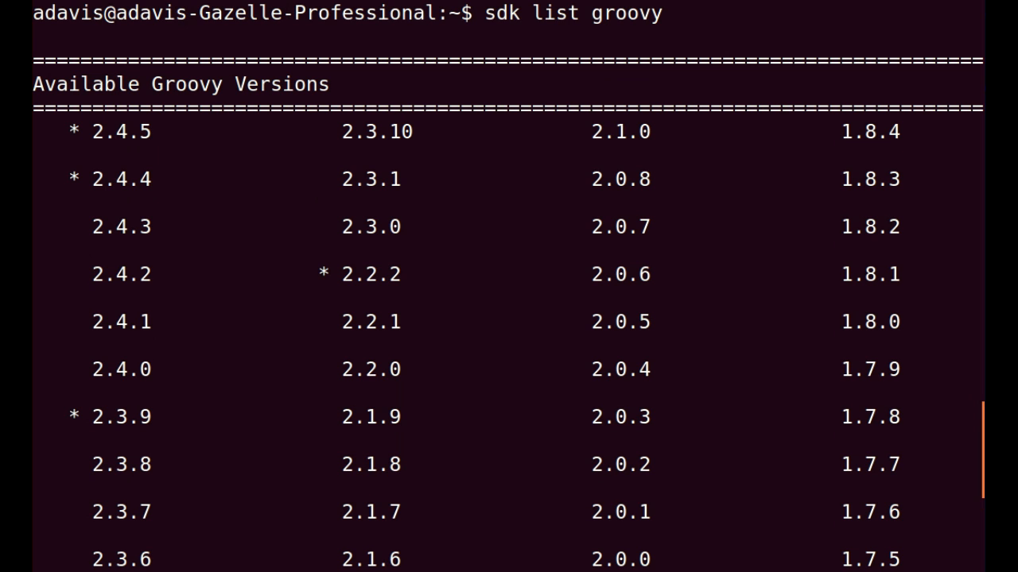
{"action": "mouse_move", "coordinate": [540, 329]}
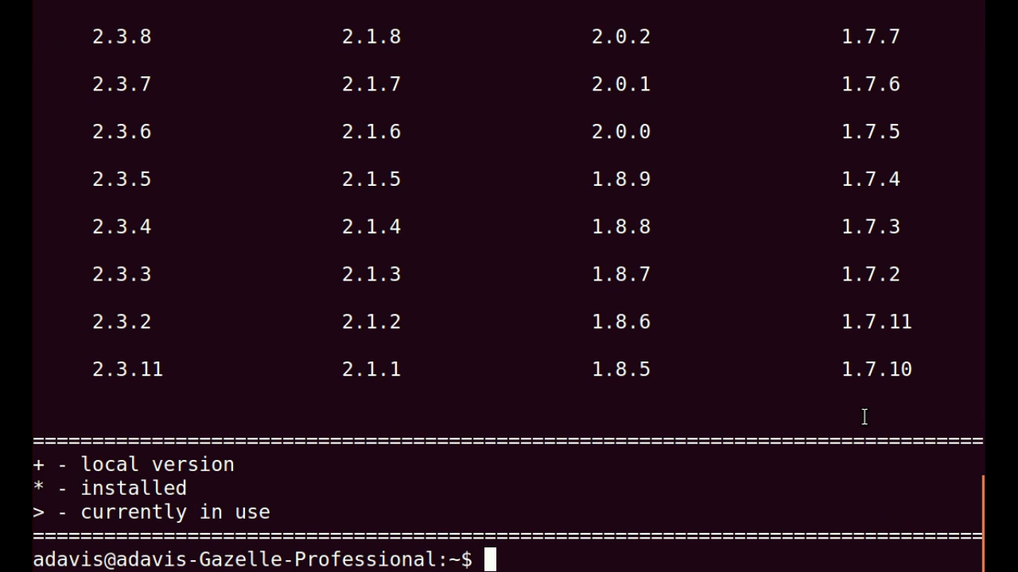
Run 'sdk current groovy', reporting 2.3.9 in use, and scroll through the version list
{"action": "type", "text": "sdk cu"}
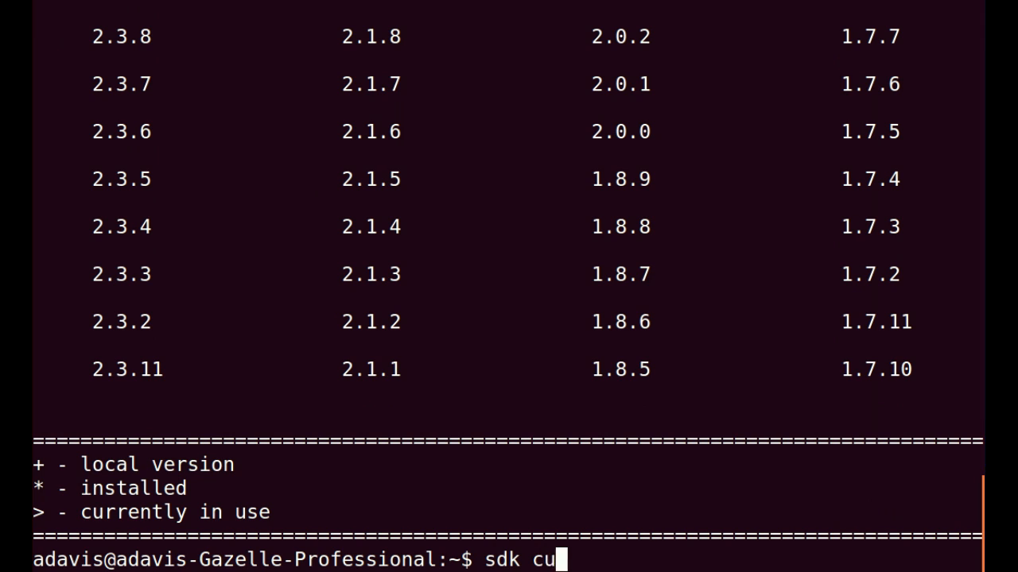
{"action": "type", "text": "rrent"}
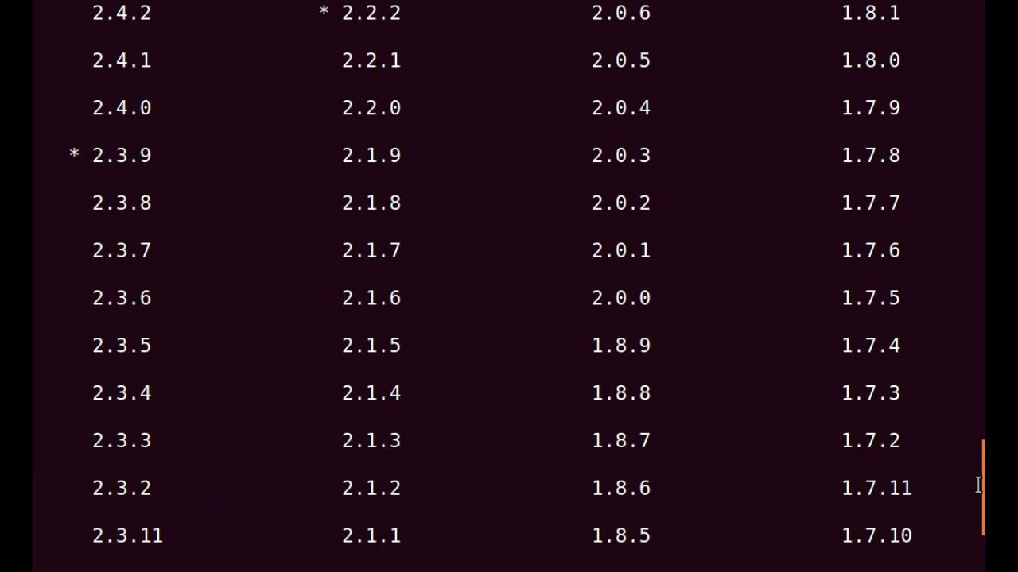
{"action": "scroll", "scroll_direction": "down", "scroll_amount": 3}
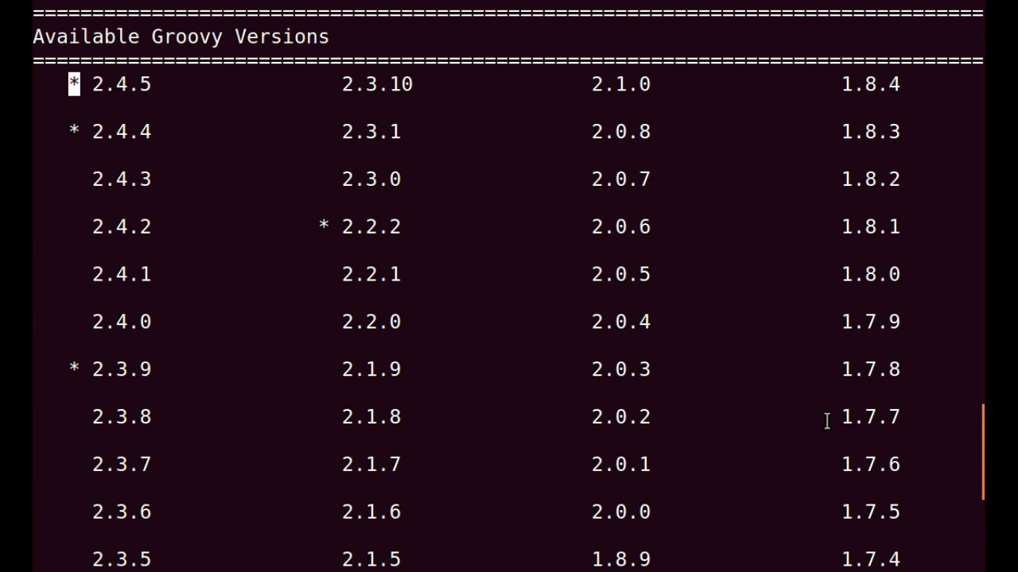
{"action": "mouse_move", "coordinate": [751, 318]}
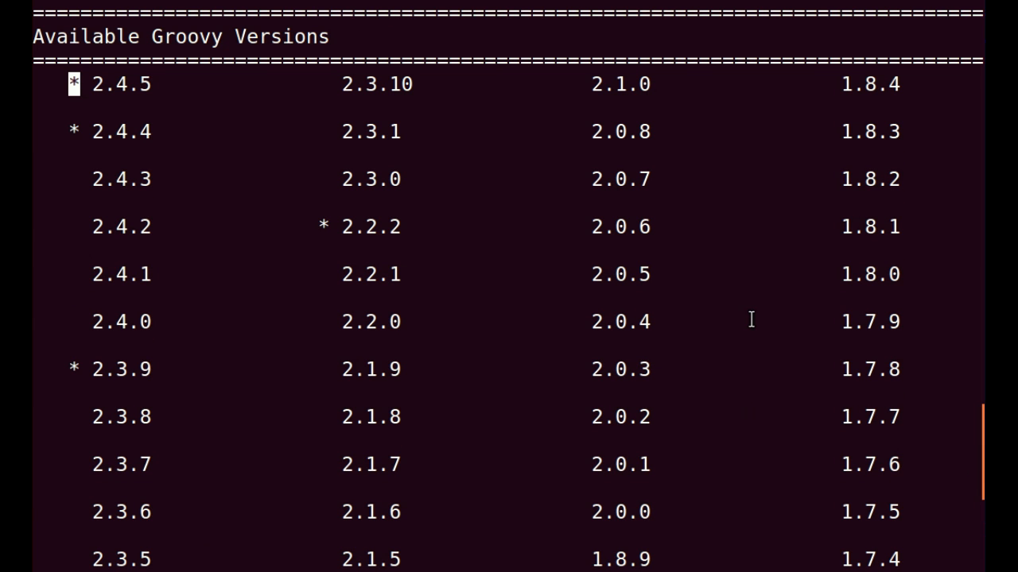
{"action": "scroll", "scroll_direction": "down", "scroll_amount": 3}
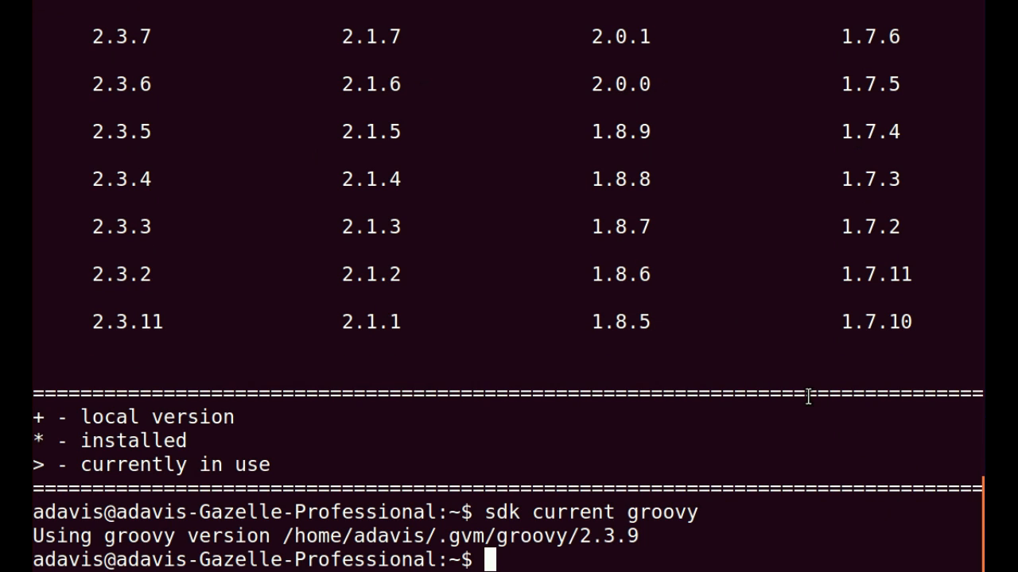
Run 'sdk use groovy 2.4.4' to switch this shell, then start an 'sdk l' command
{"action": "type", "text": "sdk use groovy/"}
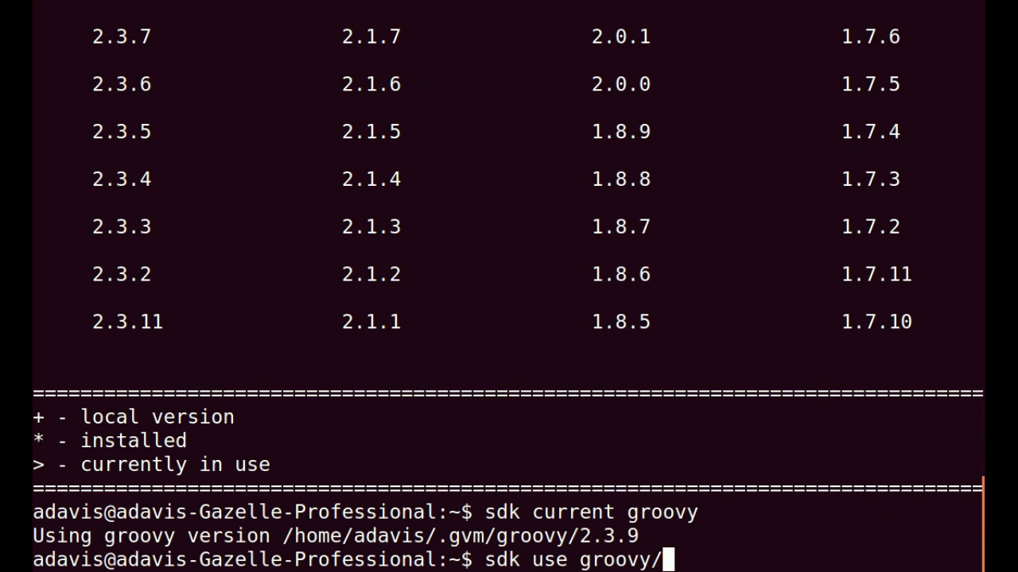
{"action": "key", "text": "BackSpace"}
{"action": "type", "text": " 2.4.4"}
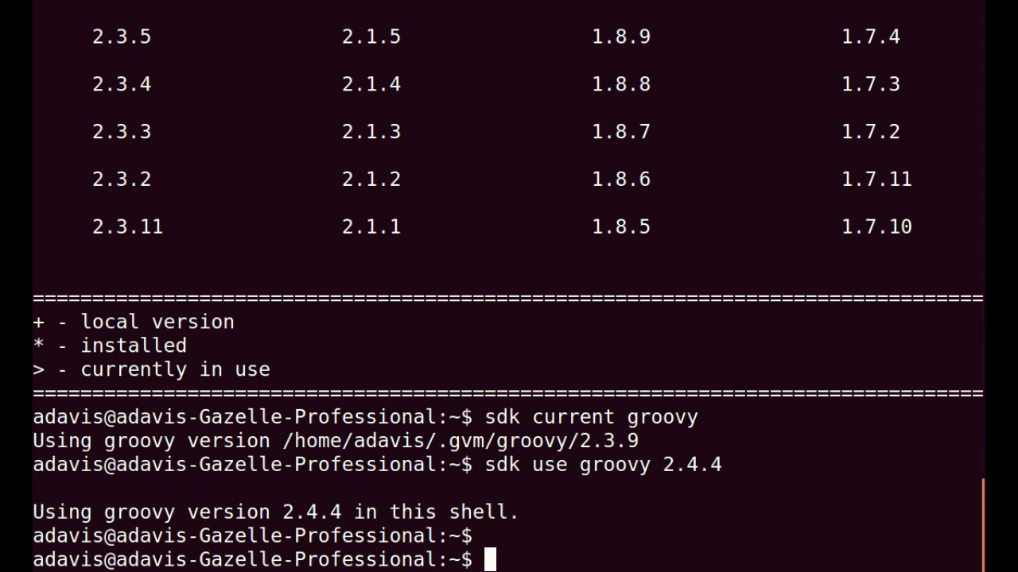
{"action": "type", "text": "sdk l"}
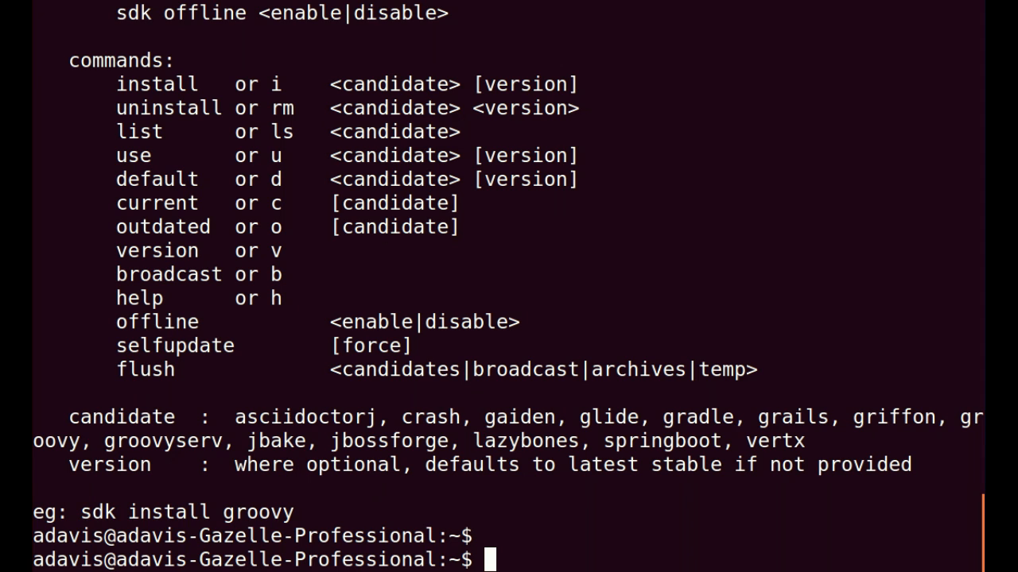
Run 'eclipse' and 'idea', both reported not installed, and begin typing 'gr'
{"action": "type", "text": "eclipse"}
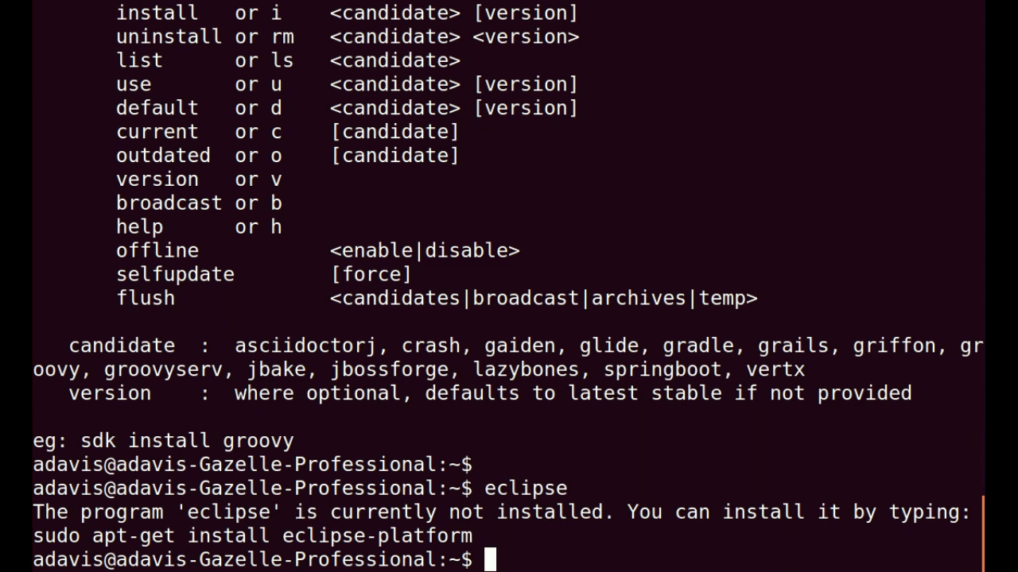
{"action": "type", "text": "idea"}
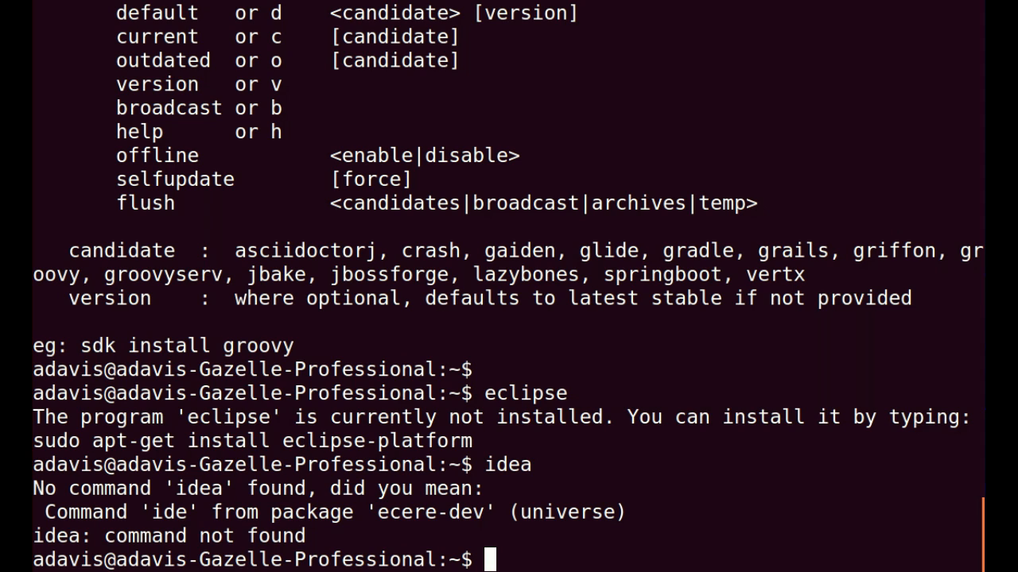
{"action": "type", "text": "gr"}
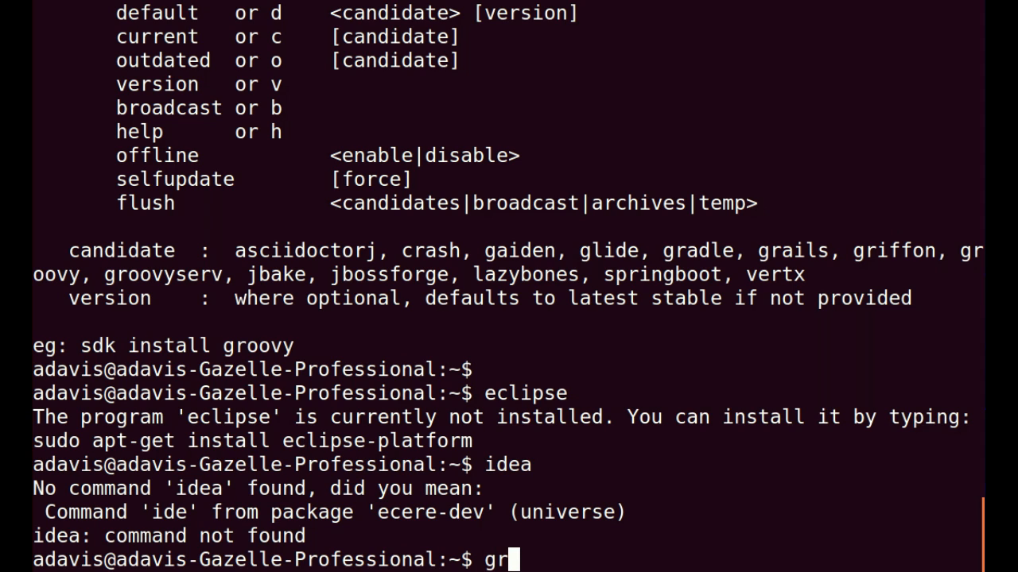
Run 'groovyConsole &' to launch the Groovy Console as background job 10234
{"action": "type", "text": "oovyC"}
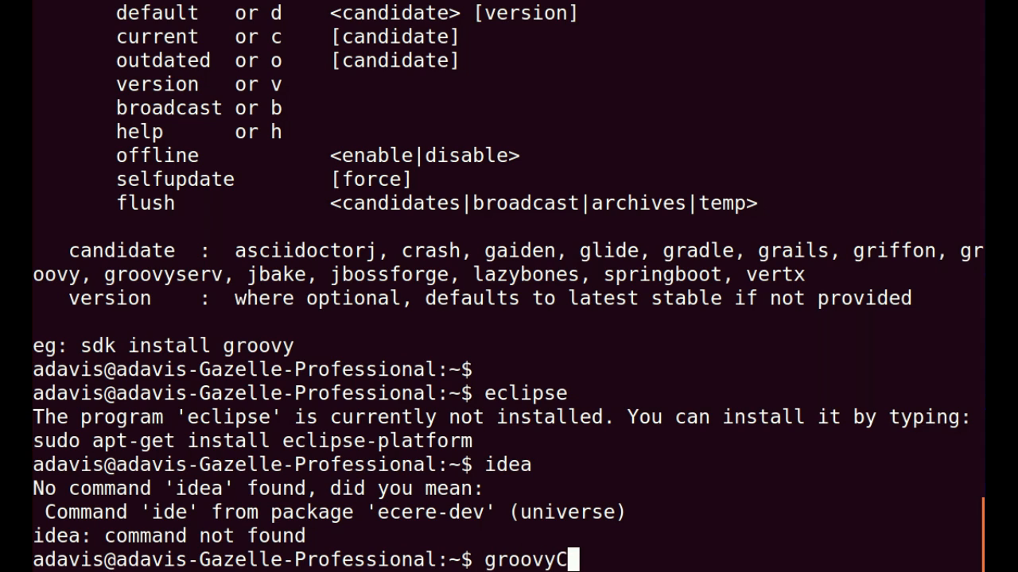
{"action": "type", "text": "onsole &"}
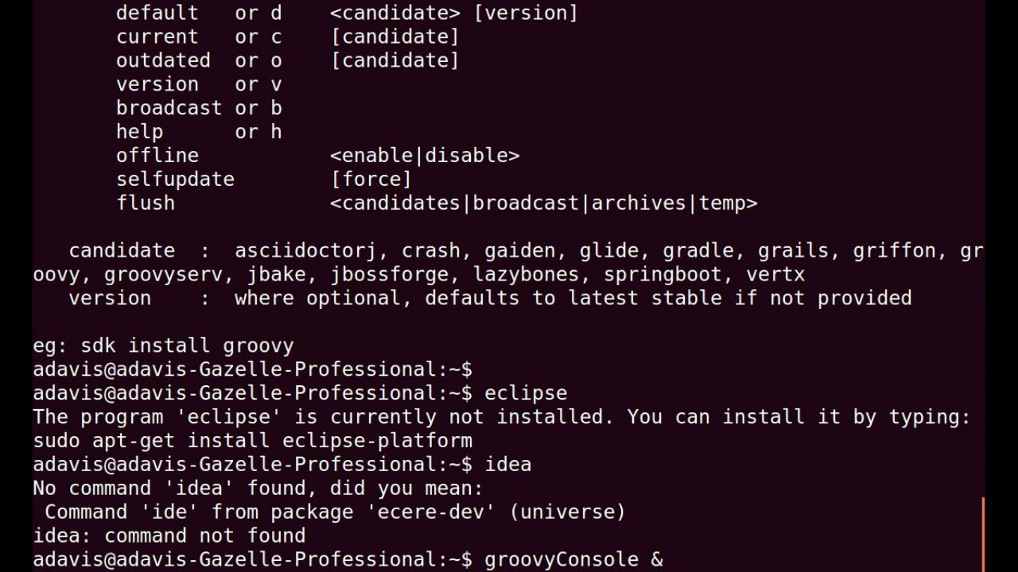
{"action": "key", "text": "Return"}
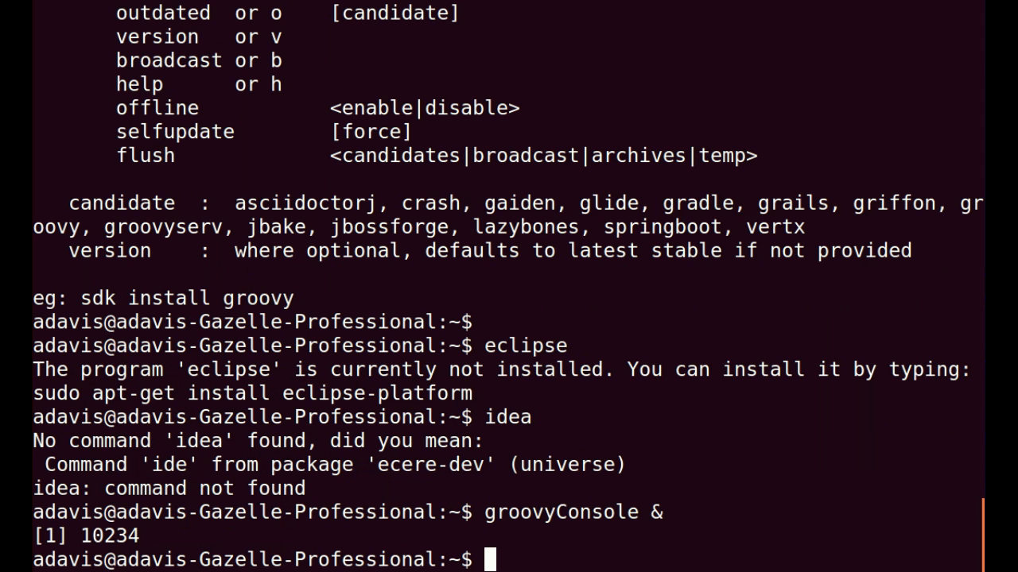